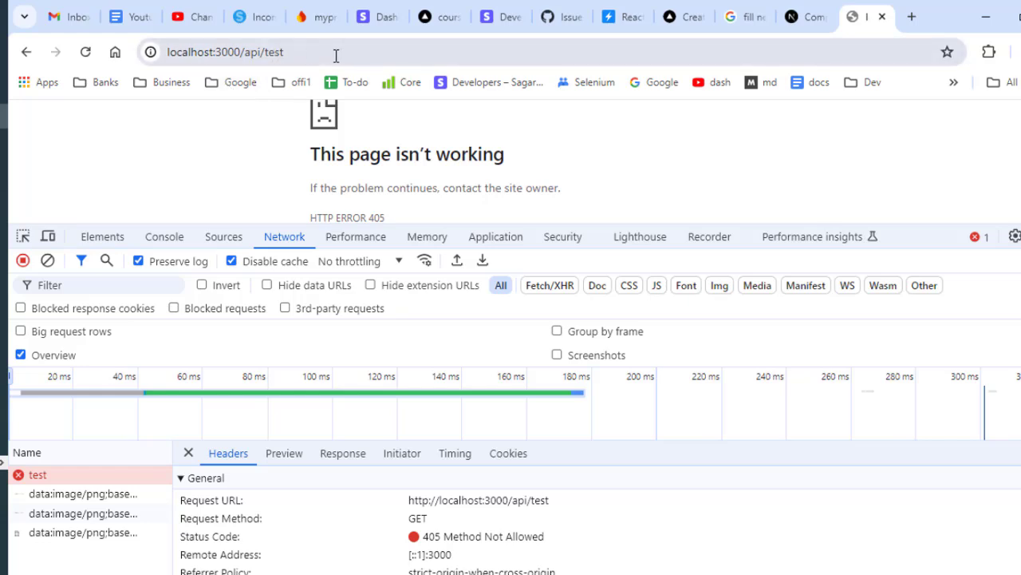
pyautogui.moveTo(348, 182)
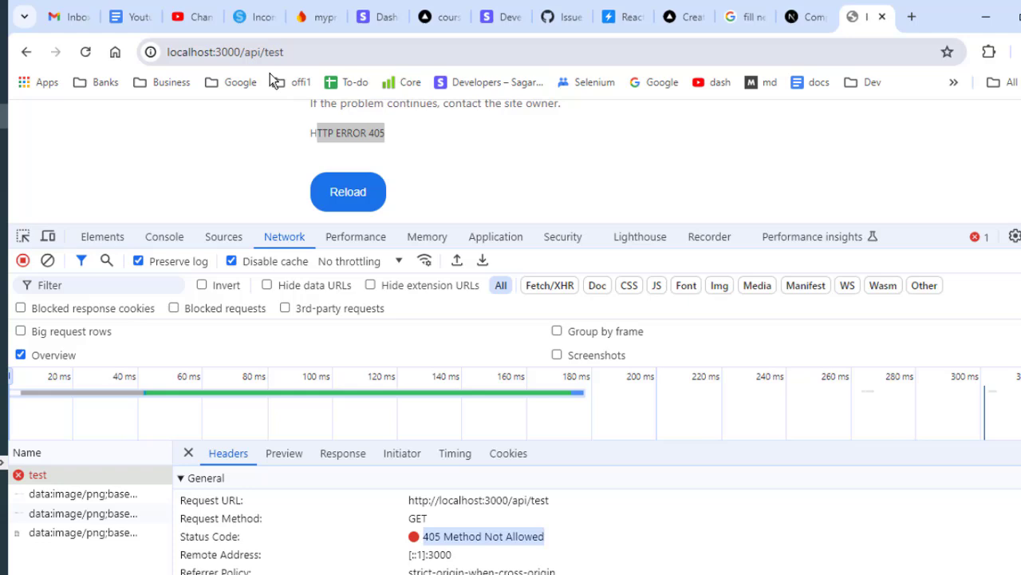
pyautogui.moveTo(231, 487)
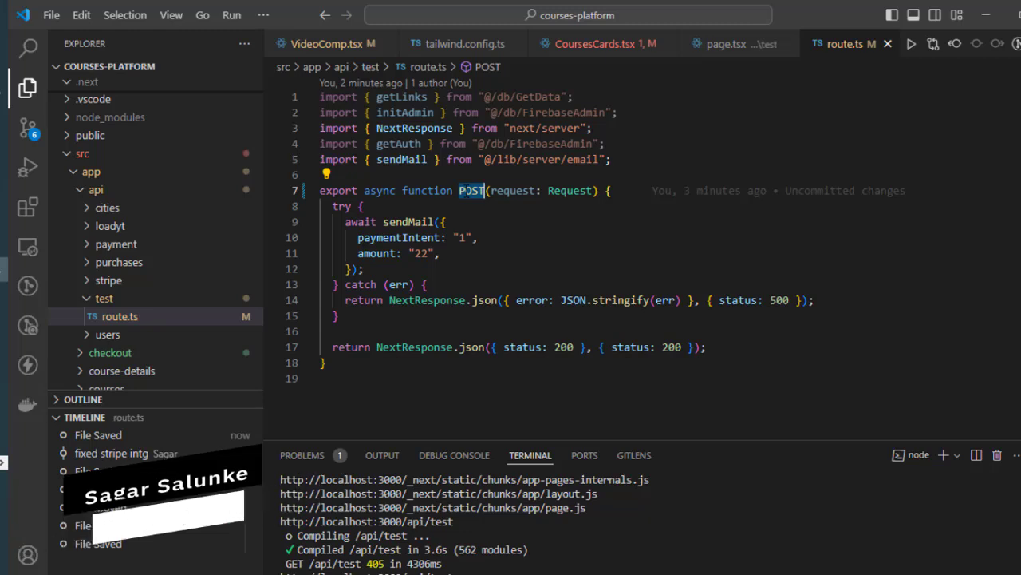
pyautogui.moveTo(471, 190)
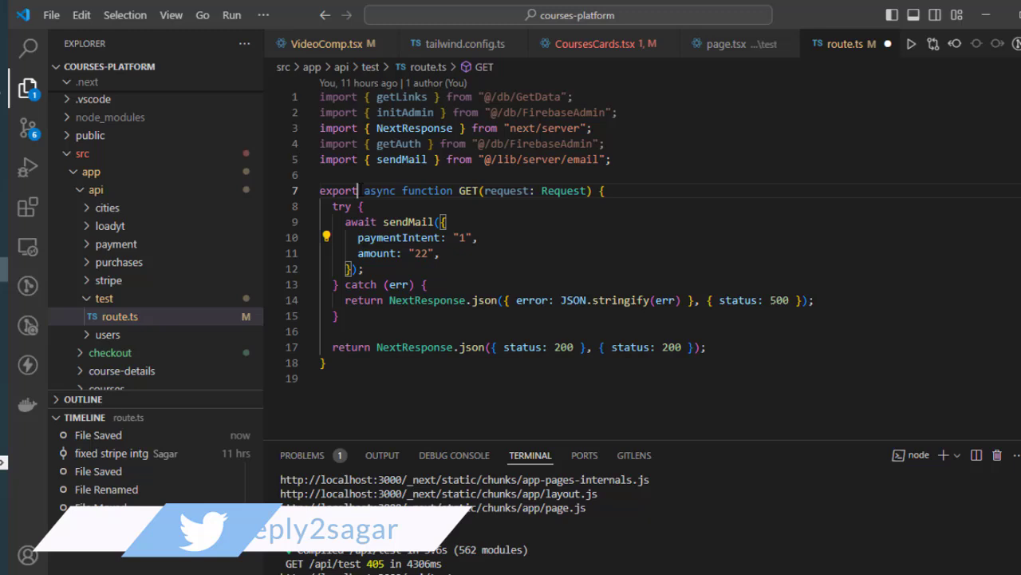
# - Make the GET handler on line 7 of route.ts 'export default'
pyautogui.write('defa')
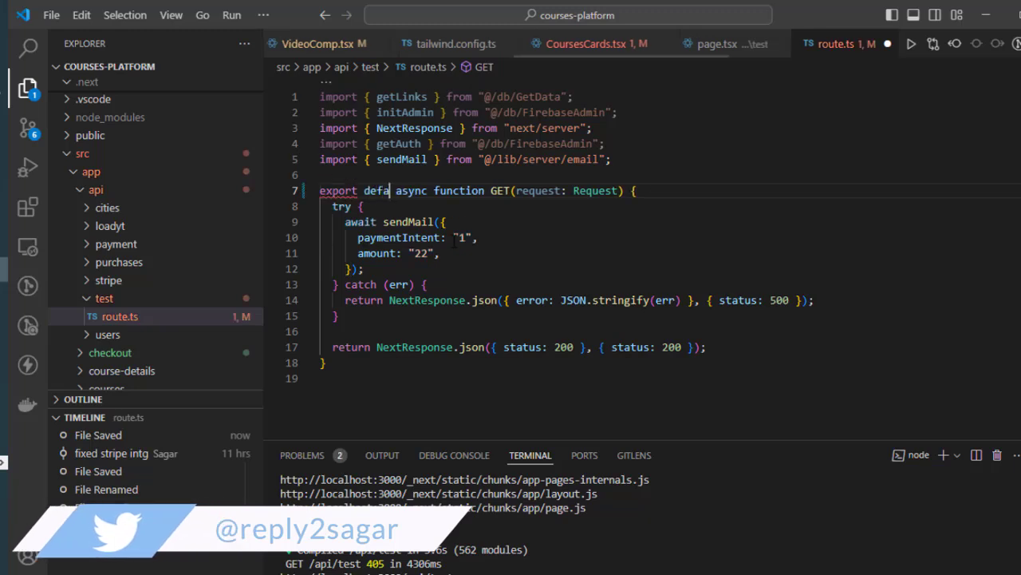
pyautogui.write('ult')
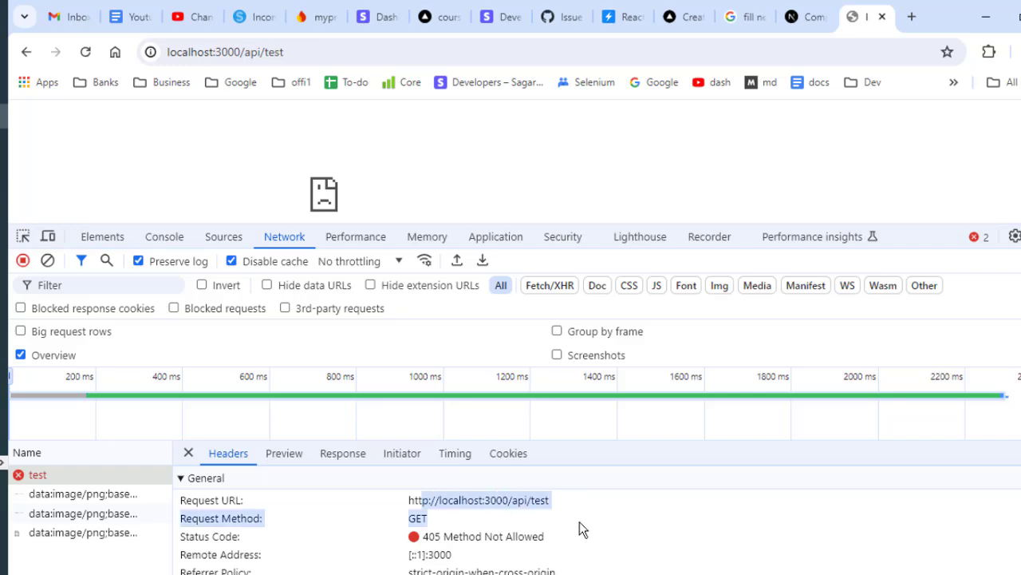
# - Bring up the window switcher with Alt+Tab after the /api/test request still returns 405
pyautogui.press('alt+tab')
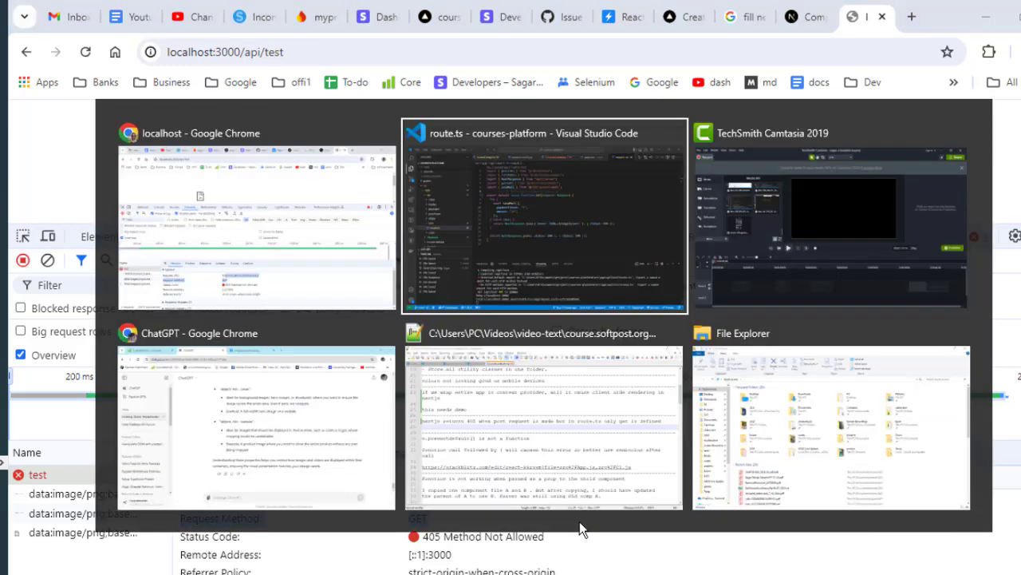